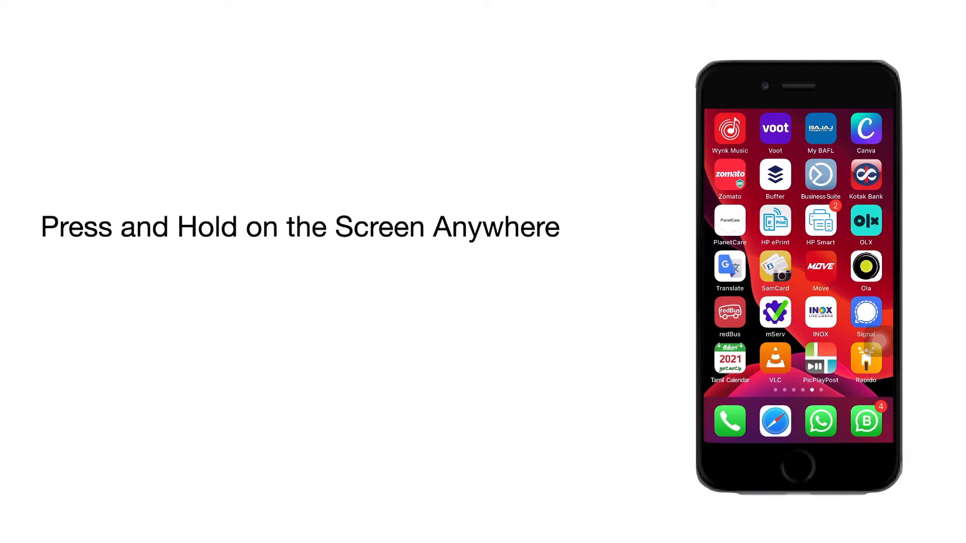
- Long-press an empty spot on the home screen so the icons jiggle and show minus badges
{"action": "left_click", "coordinate": [795, 278]}
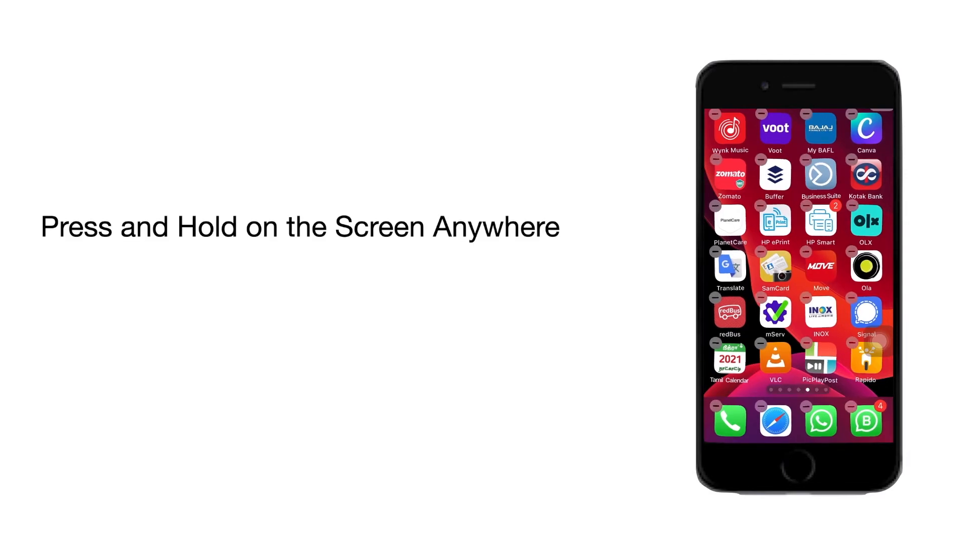